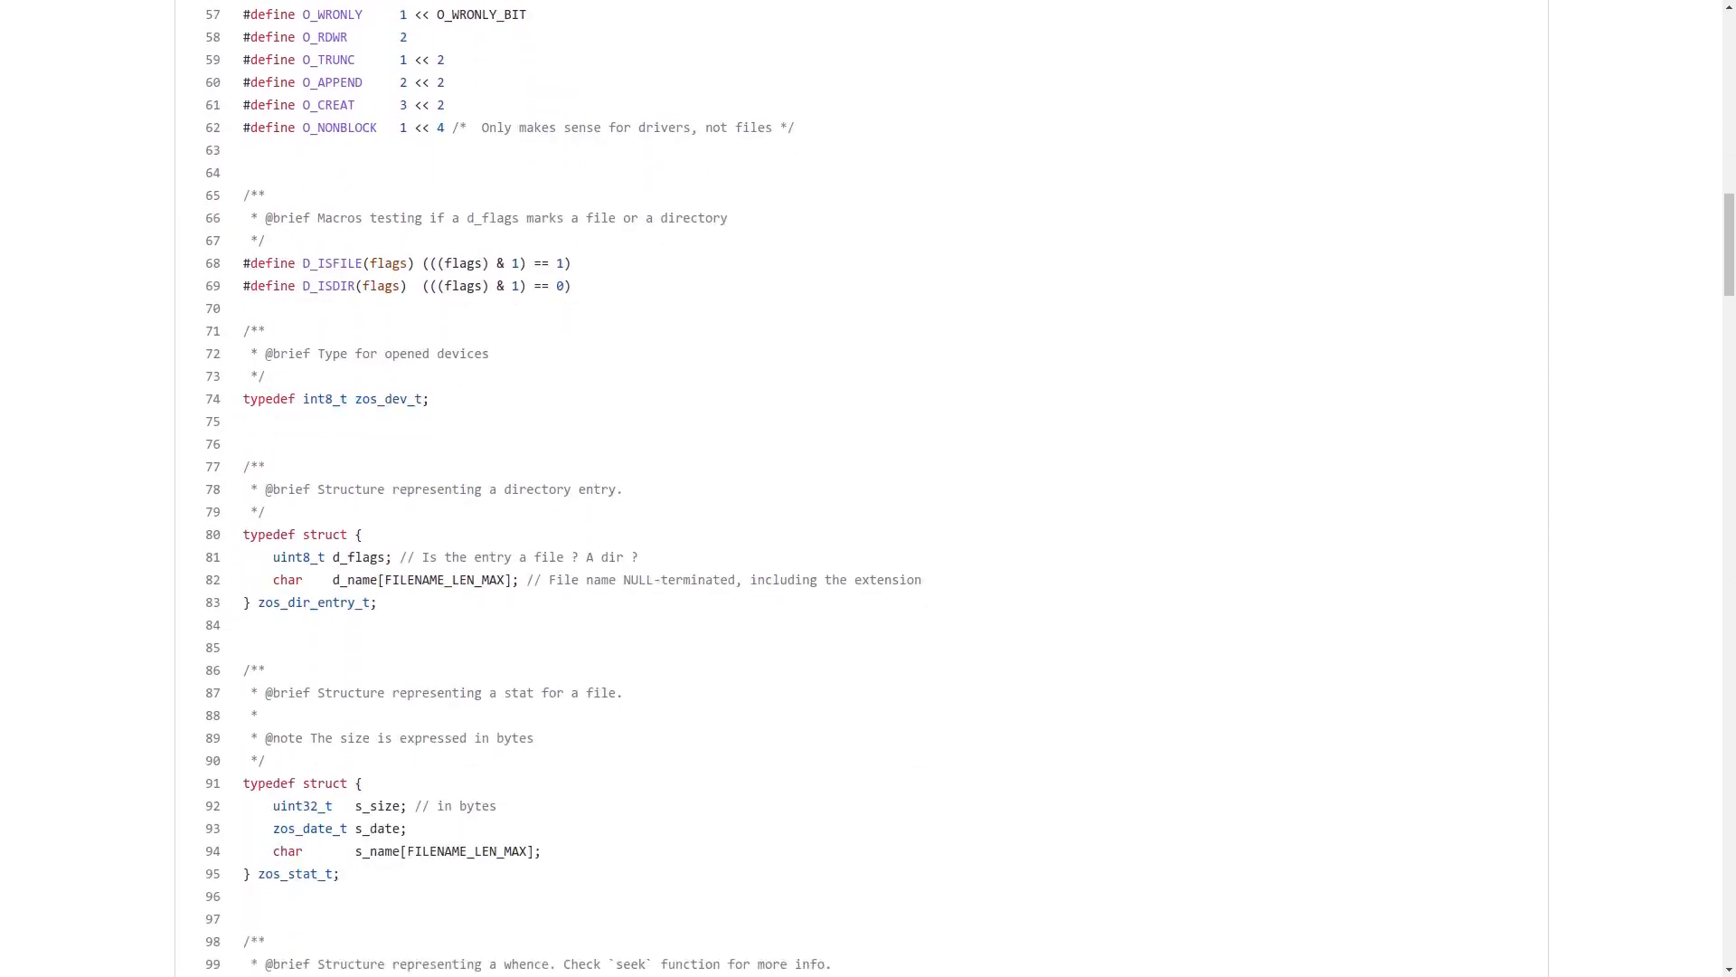
scroll(down, 3)
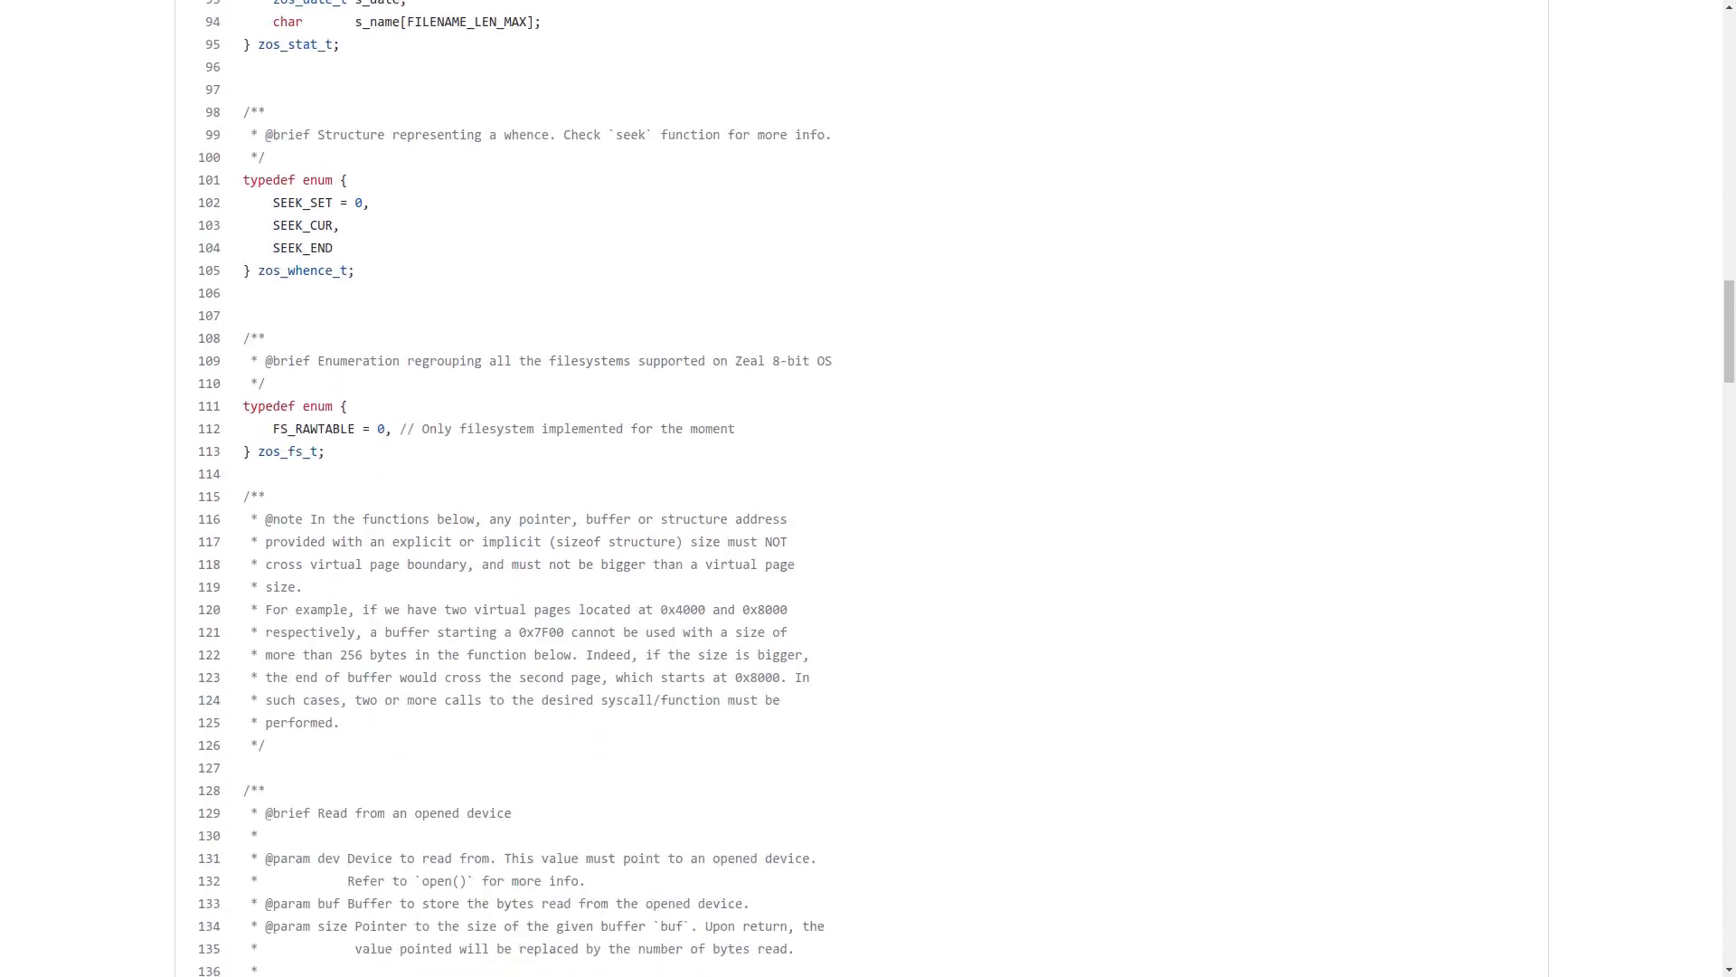
scroll(up, 3)
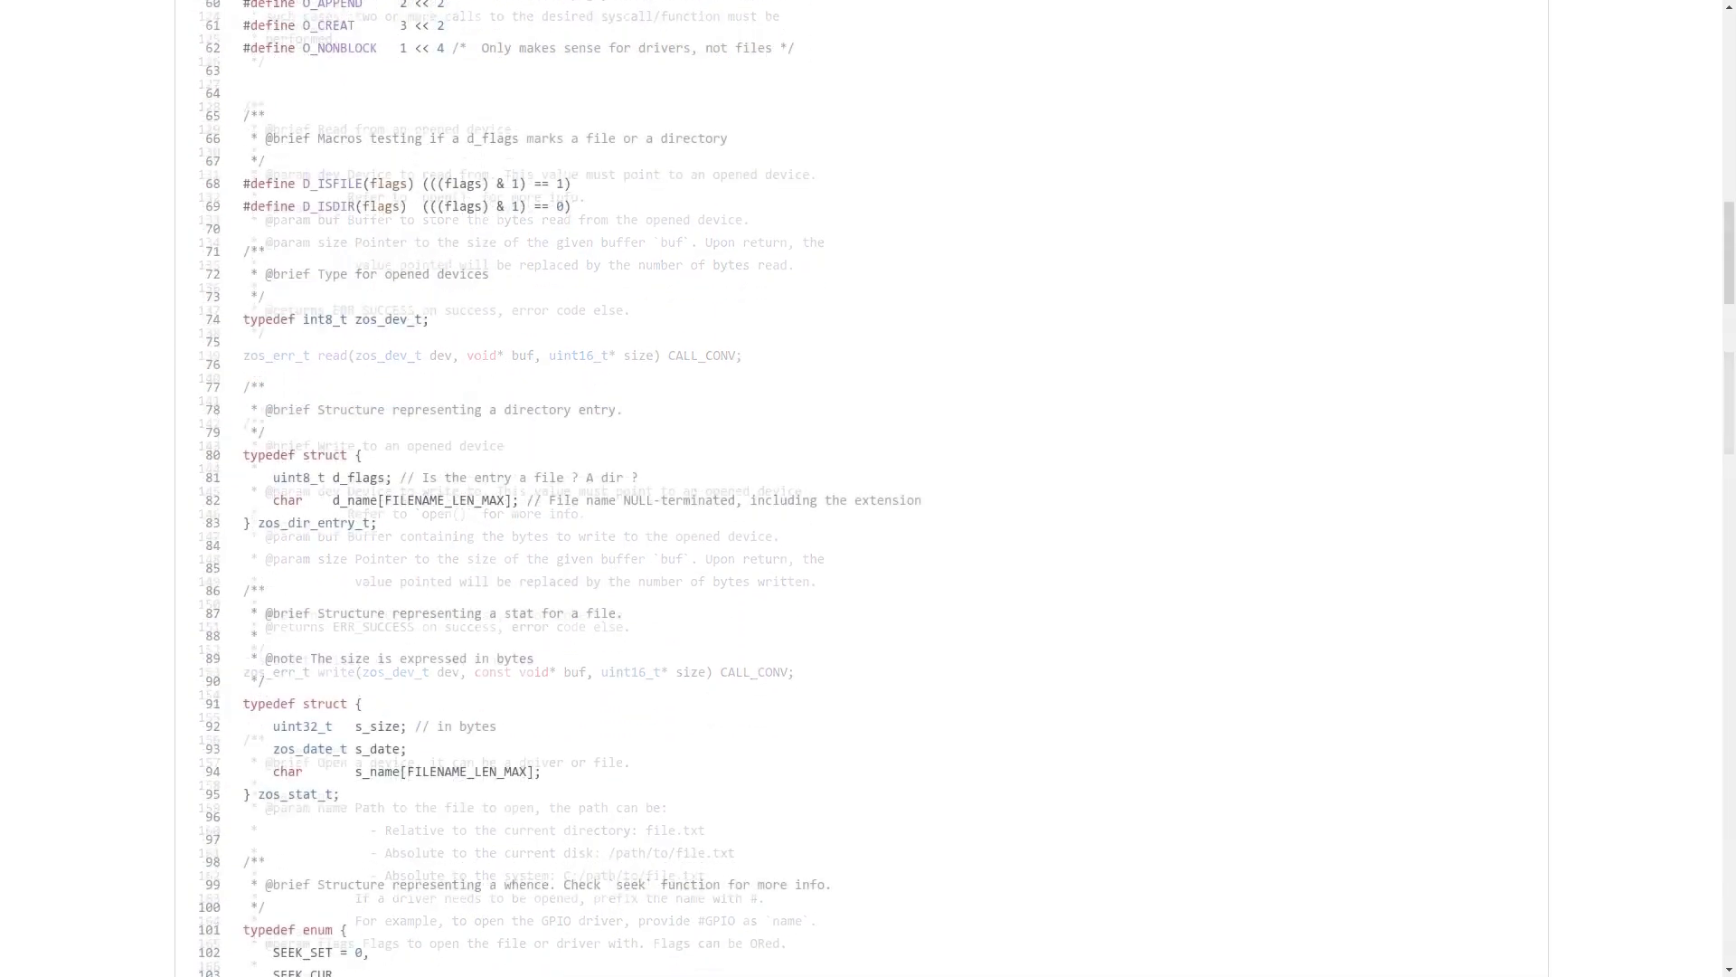